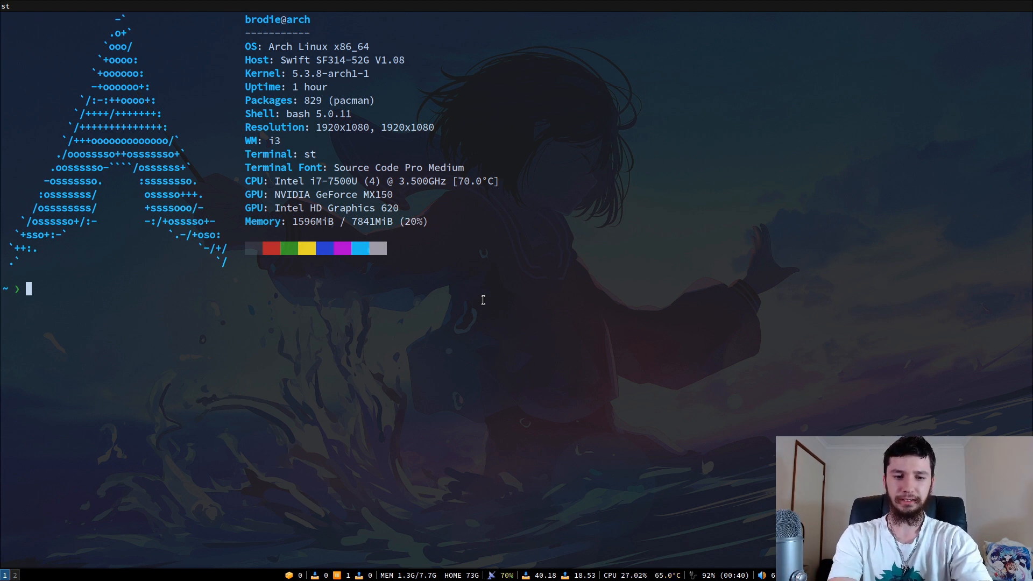
# - Run xrandr to list eDP-1, DP-1 and HDMI-1 with their connection status and modes
pyautogui.write('xrandr')
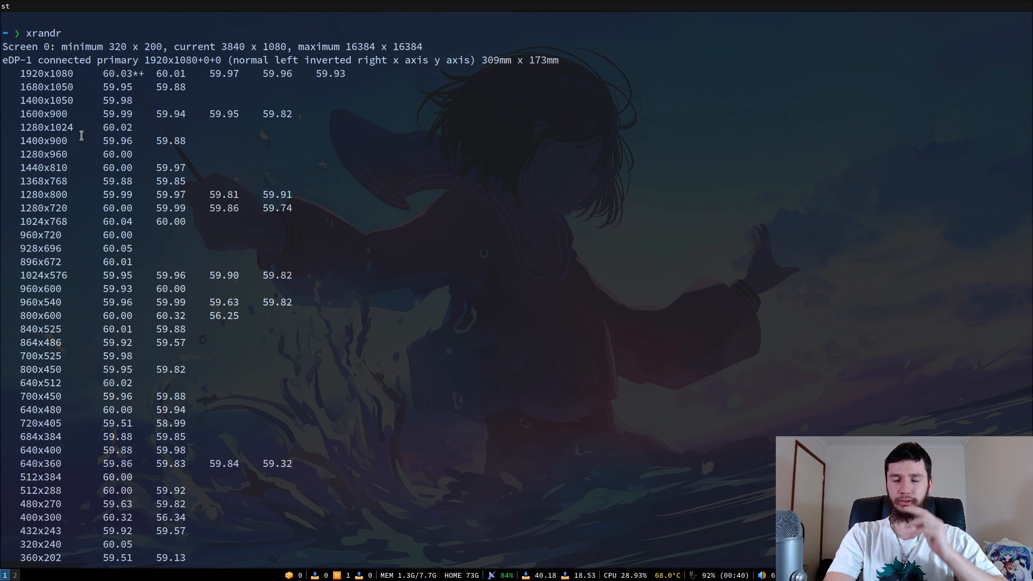
pyautogui.scroll(-3)
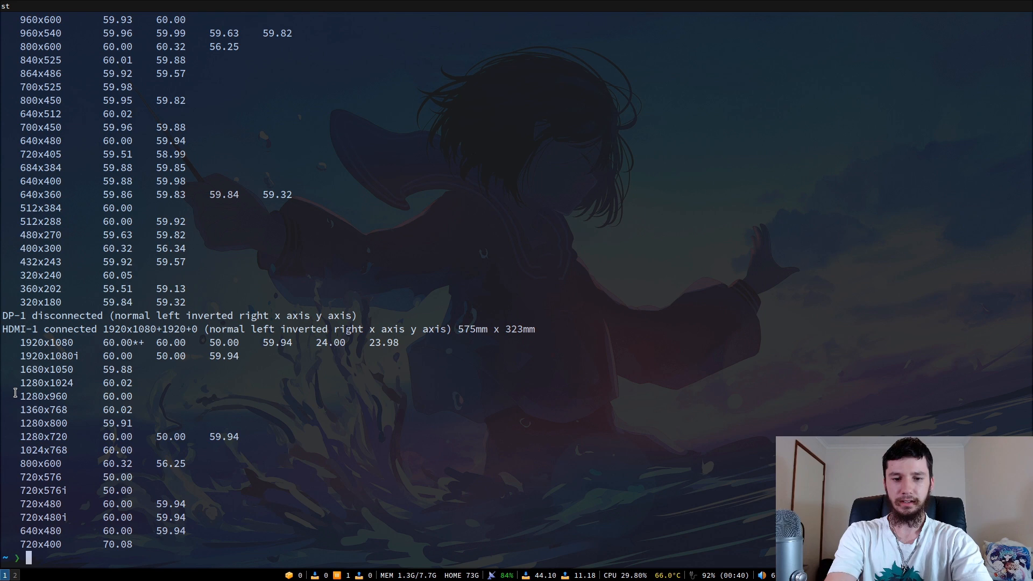
# - Open scripts/extramonitor in Vim and spawn a second terminal beside it
pyautogui.write('v scripts/')
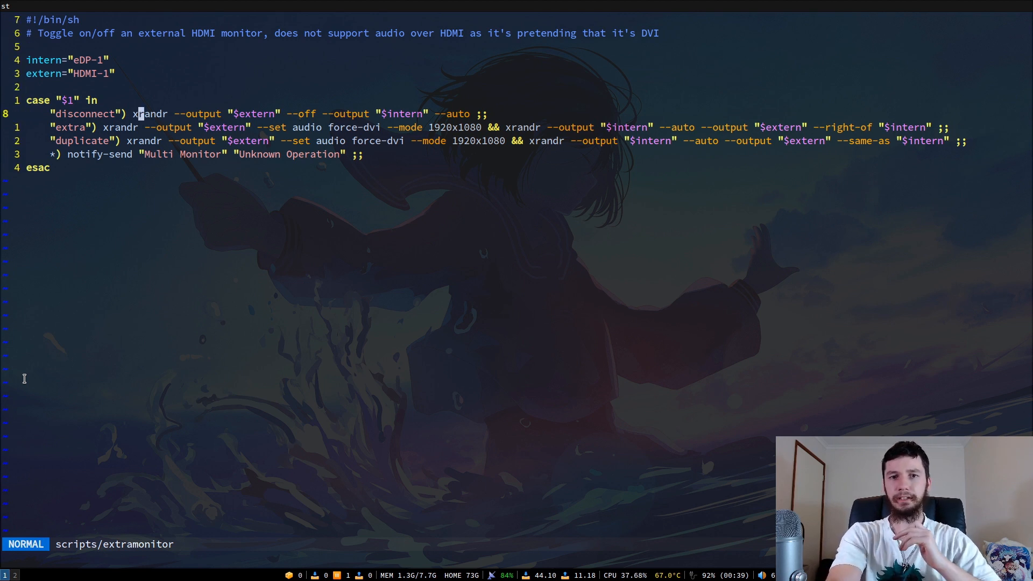
pyautogui.press('j')
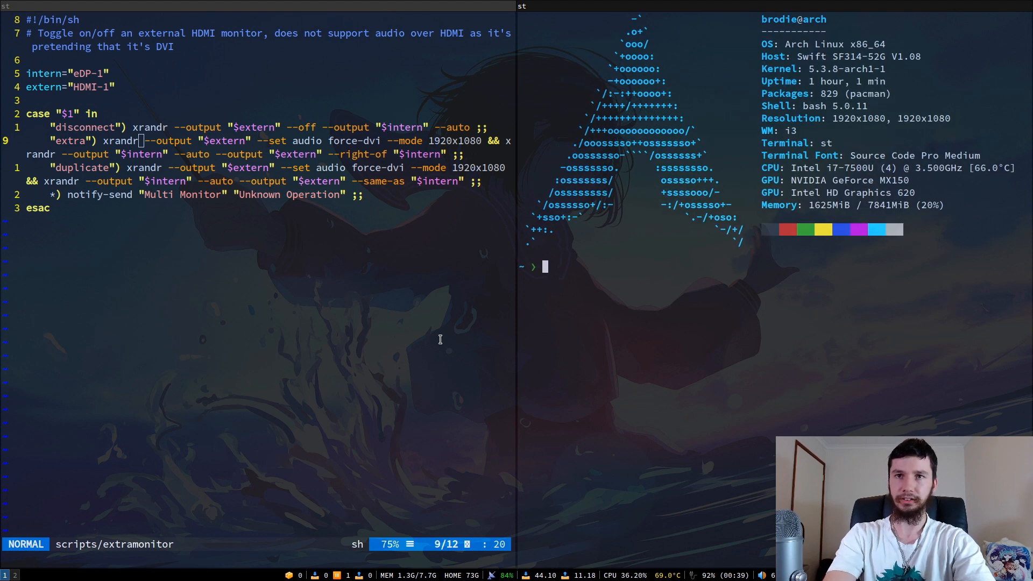
# - Compose xrandr --output "HDMI-1" --set audio force-dvi for the HDMI output
pyautogui.write('xrandr')
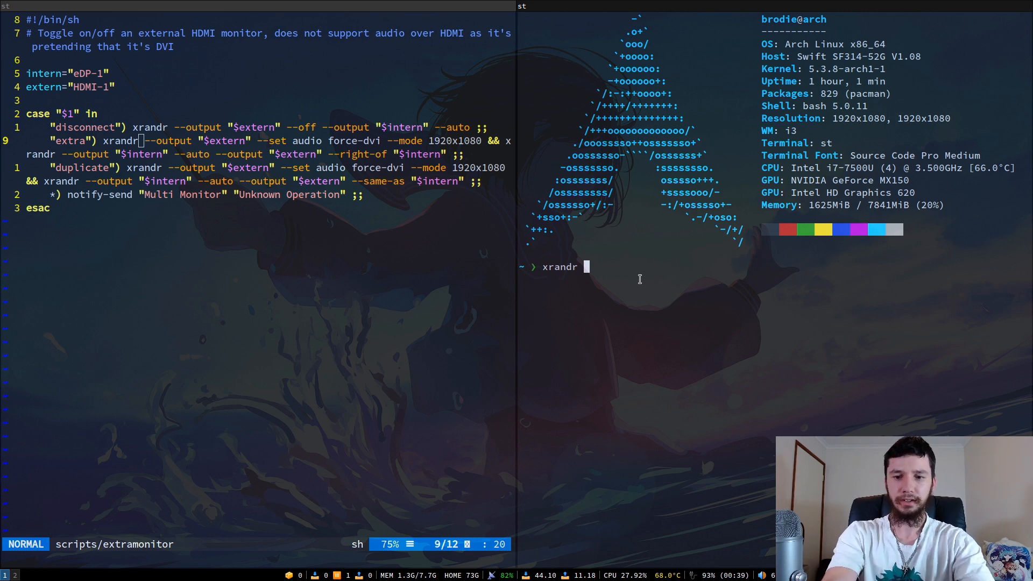
pyautogui.write('--out')
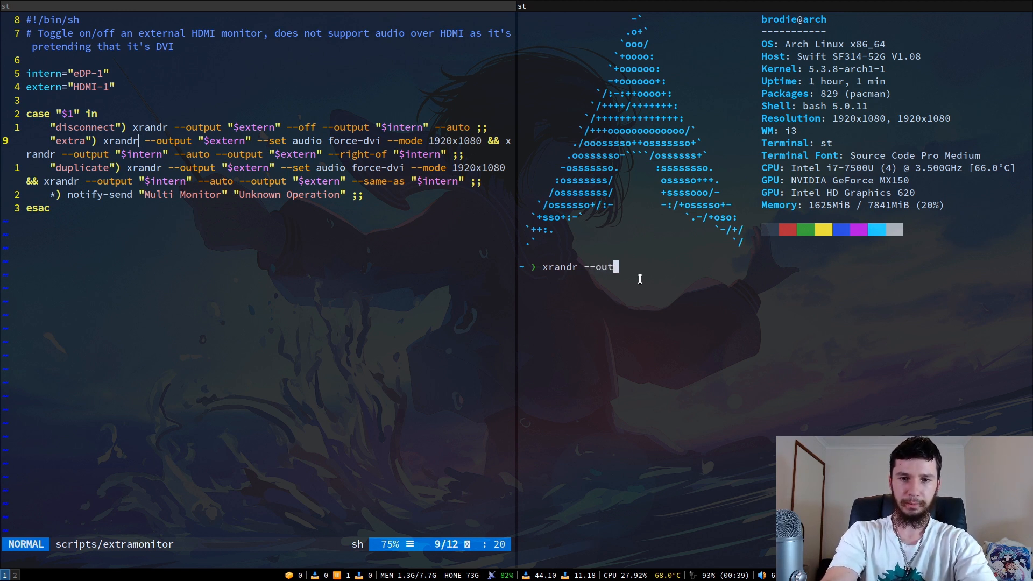
pyautogui.write('put "')
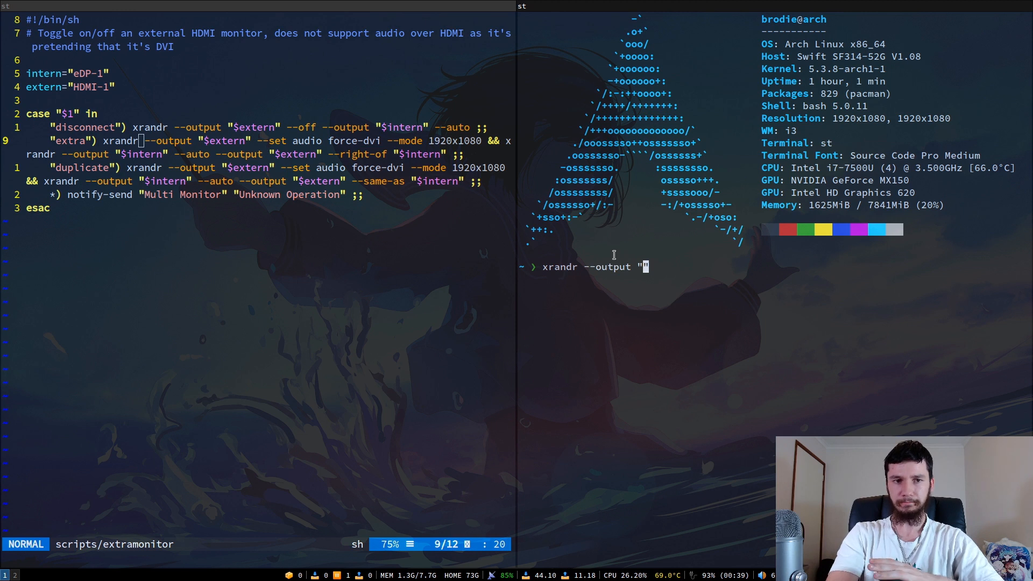
pyautogui.moveTo(623, 250)
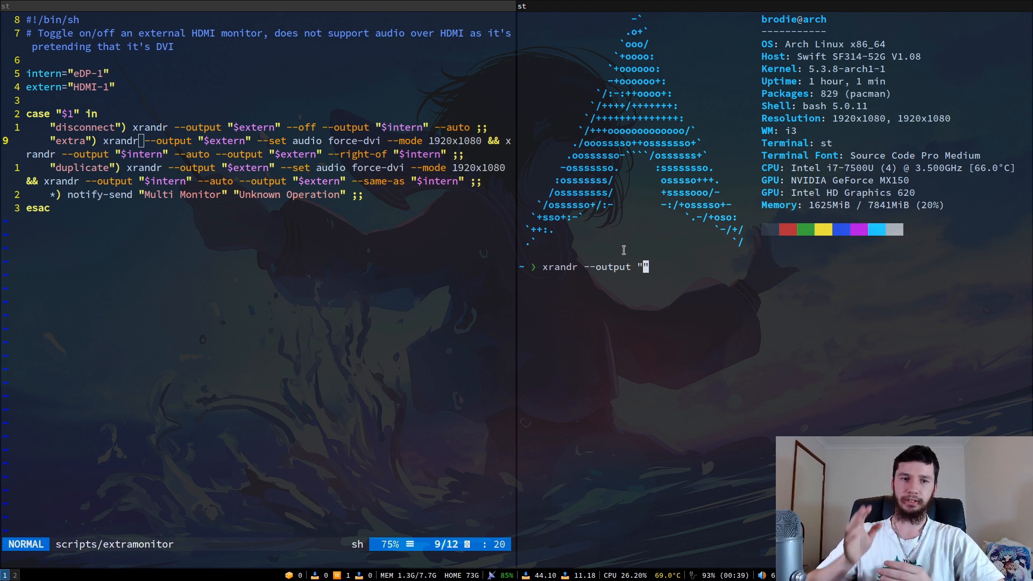
pyautogui.write('H')
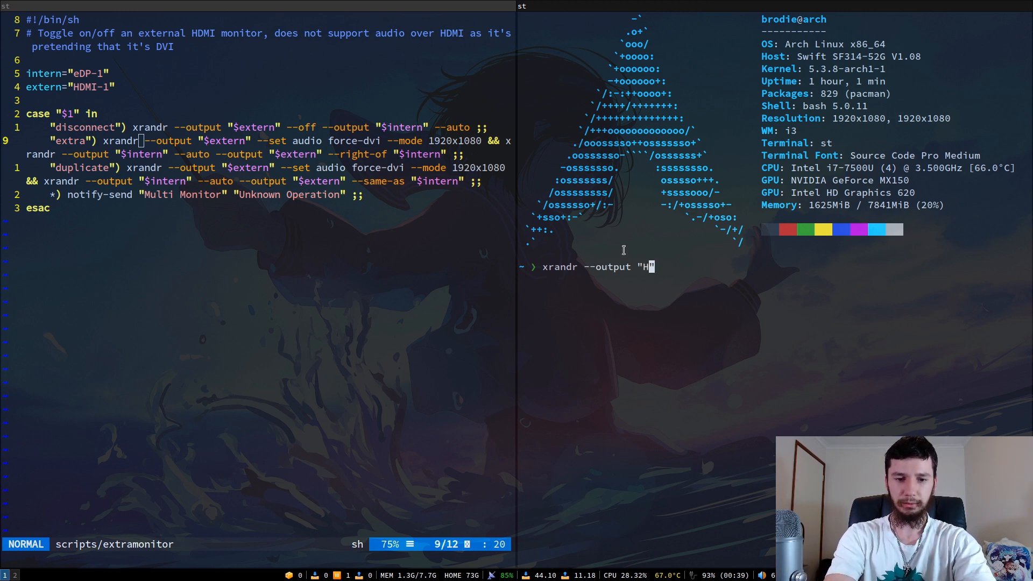
pyautogui.write('DMI-1')
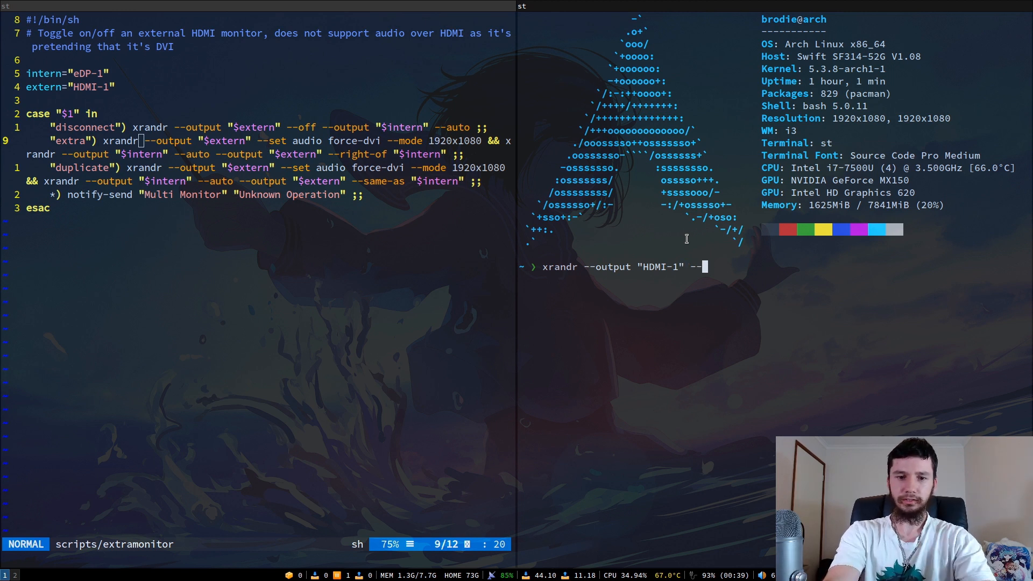
pyautogui.write('set audio')
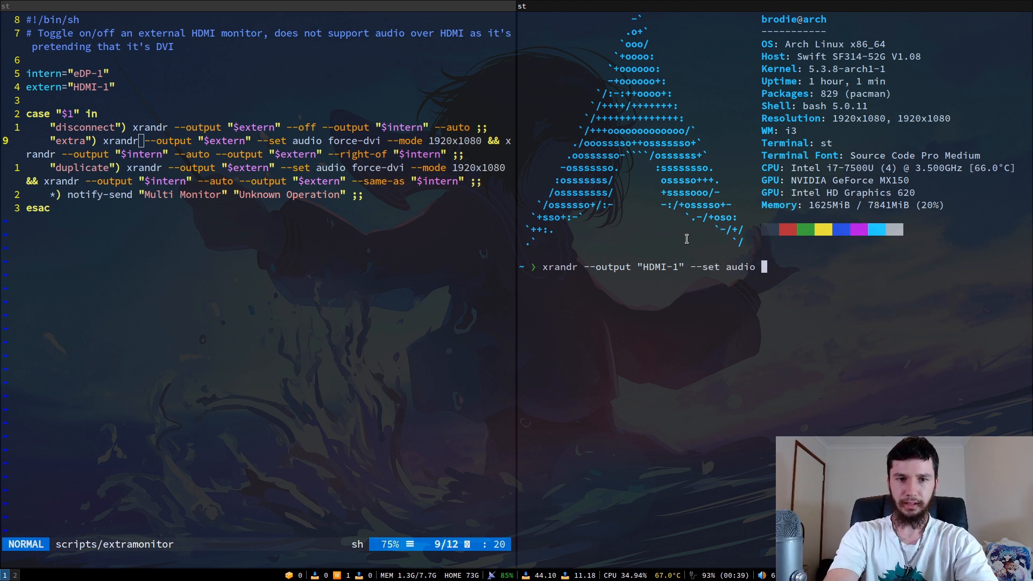
pyautogui.write('force-')
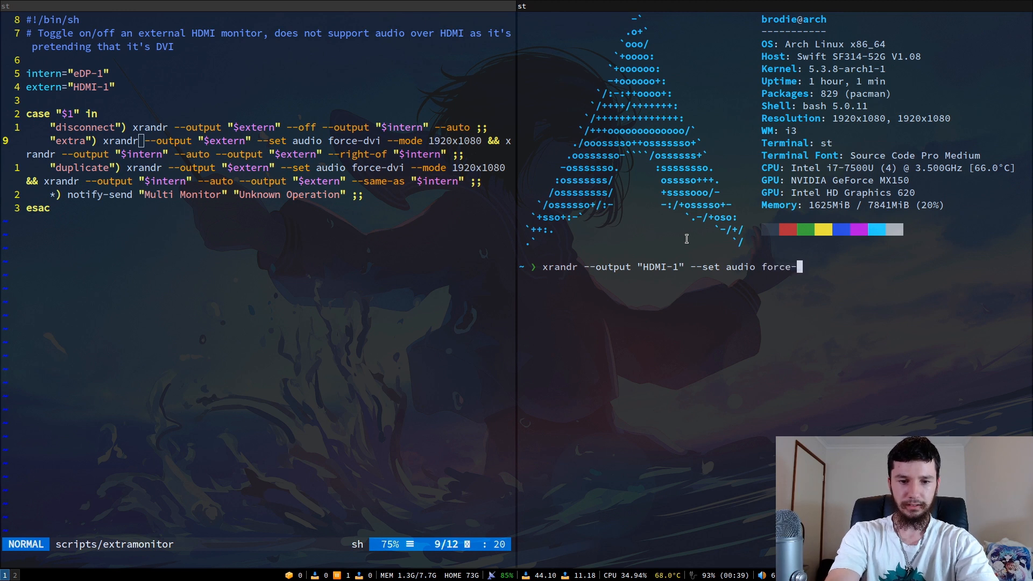
pyautogui.write('dvi')
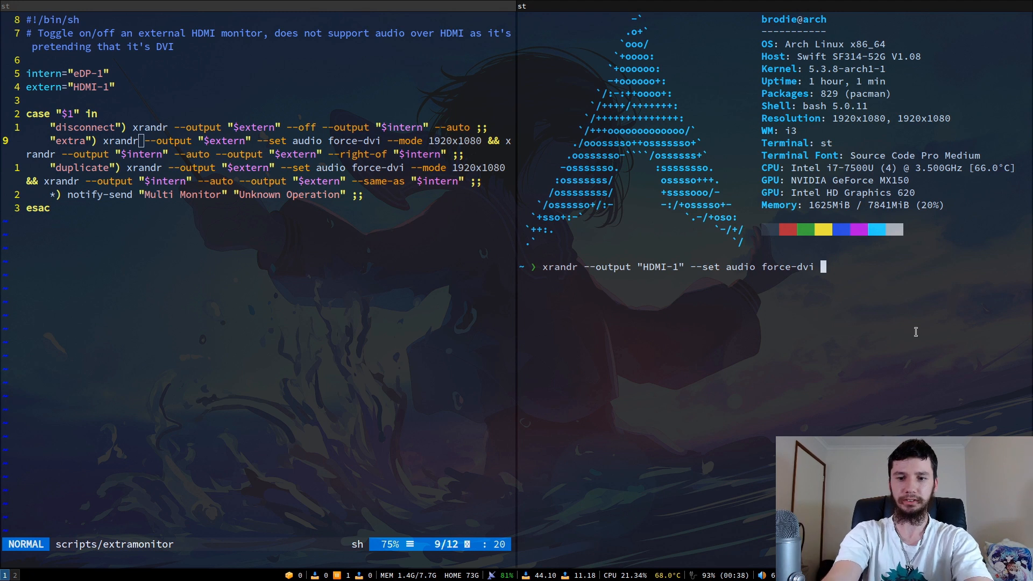
# - Append --mode 1920x1080 to the HDMI-1 command, then clear it from the prompt
pyautogui.write('--mode')
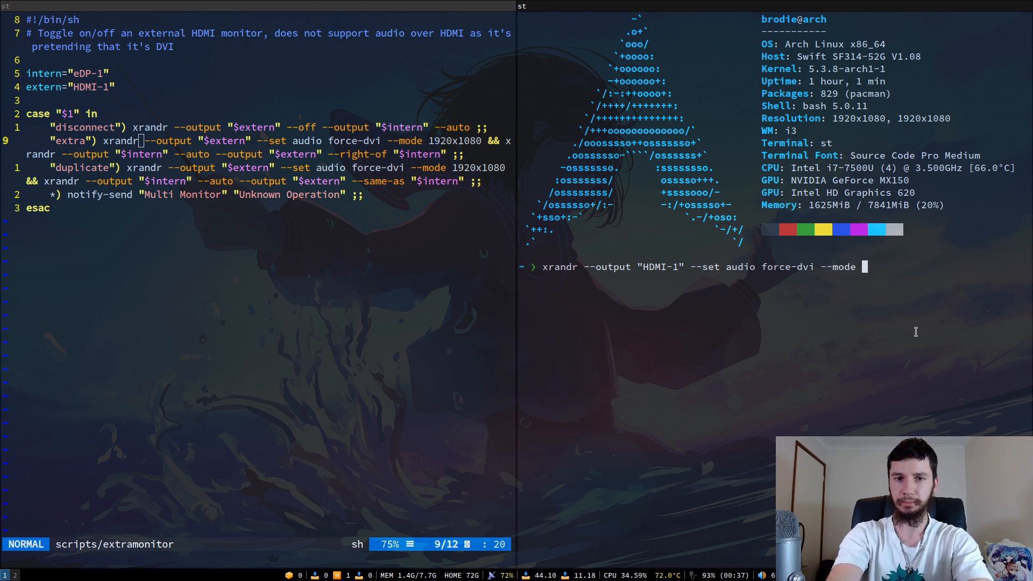
pyautogui.write('1920')
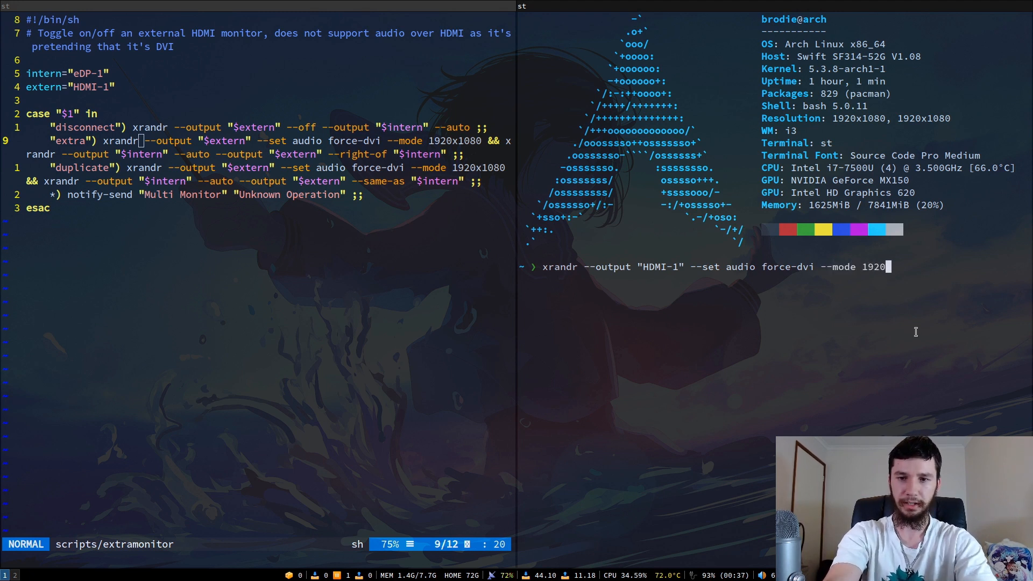
pyautogui.write('108')
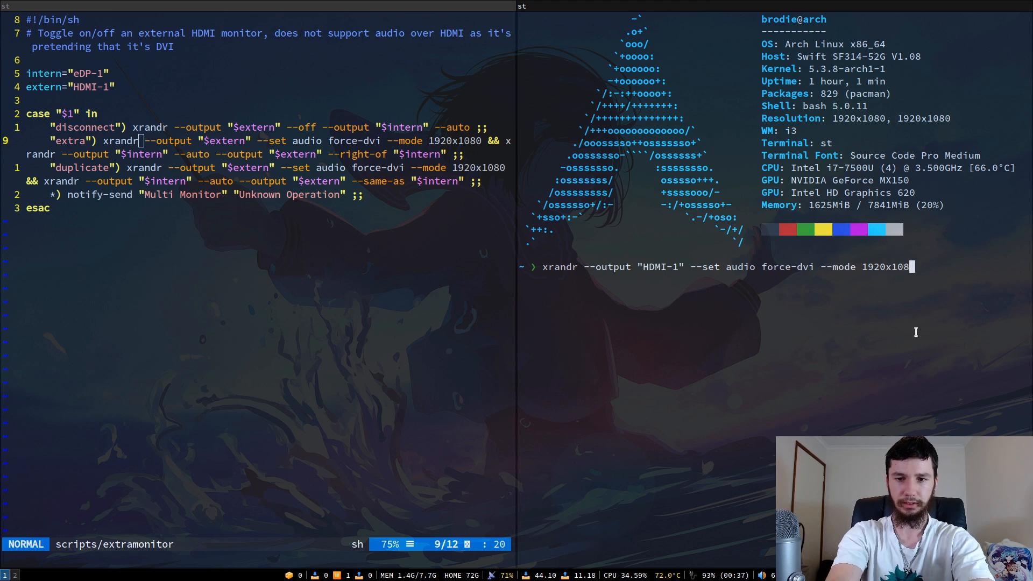
pyautogui.write('0')
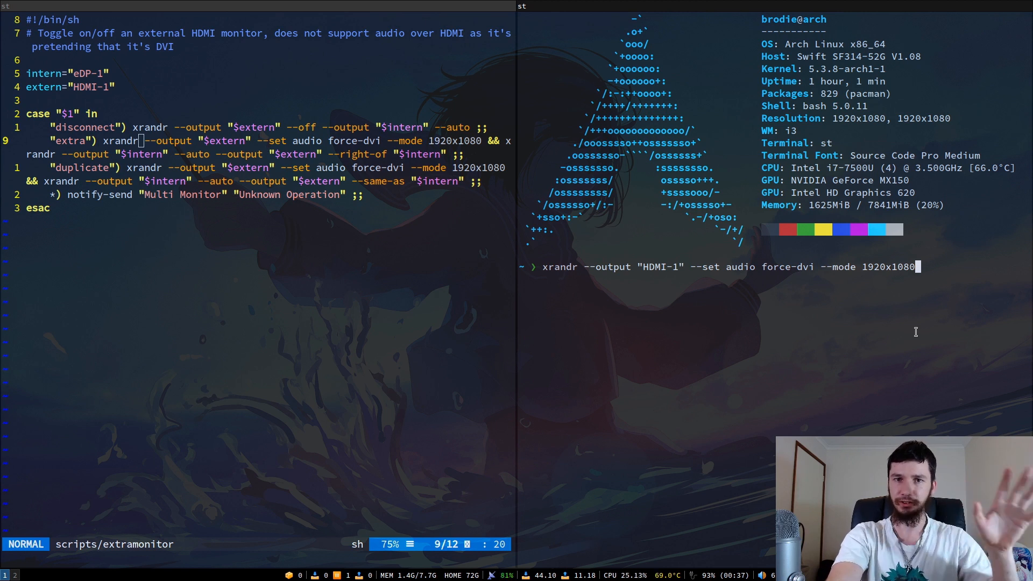
pyautogui.press('BackSpace')
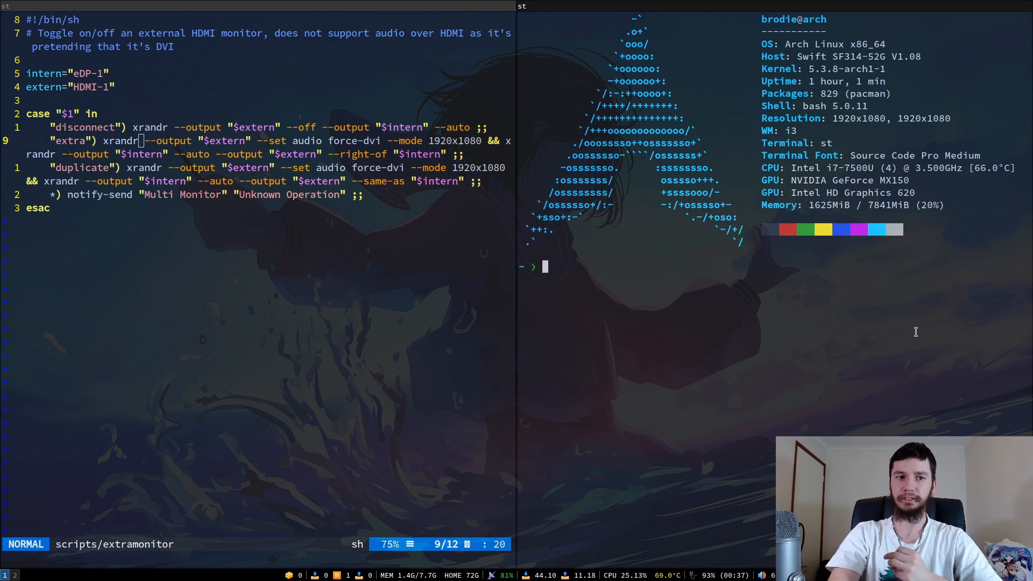
pyautogui.moveTo(732, 385)
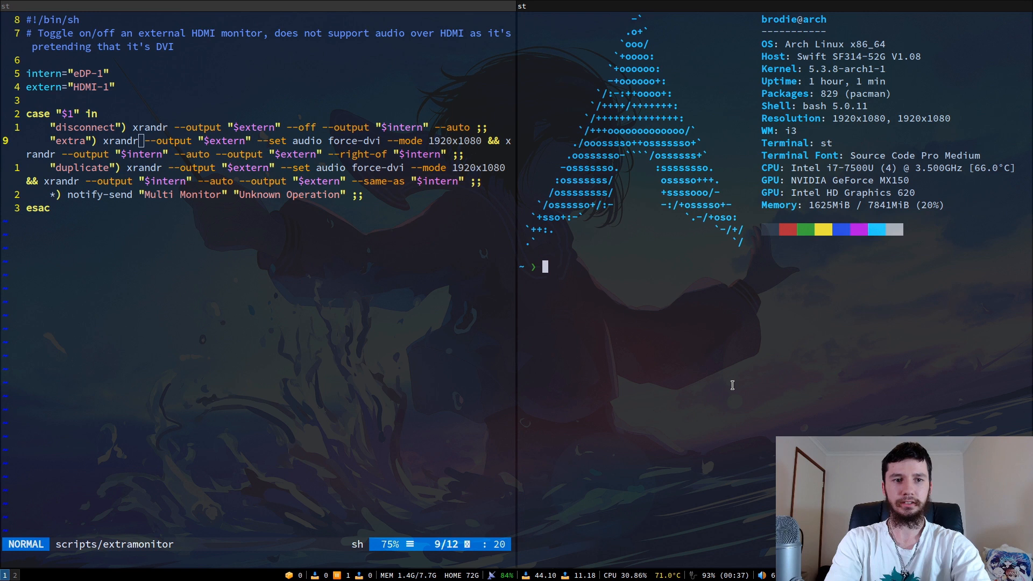
# - Write xrandr --output "eDP-1" --auto, fixing the eDP-1 capitalisation
pyautogui.write('x')
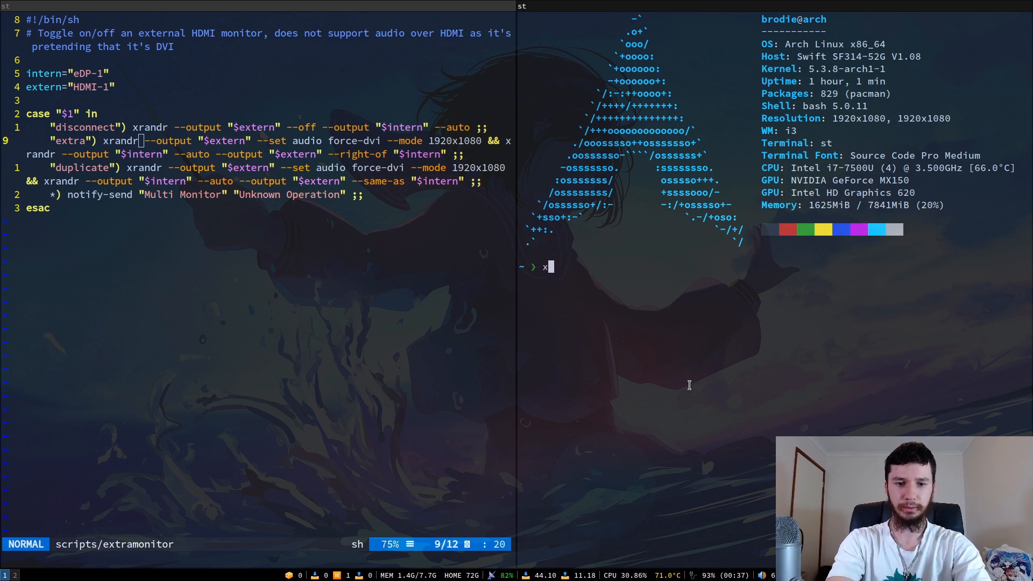
pyautogui.write('xrandr')
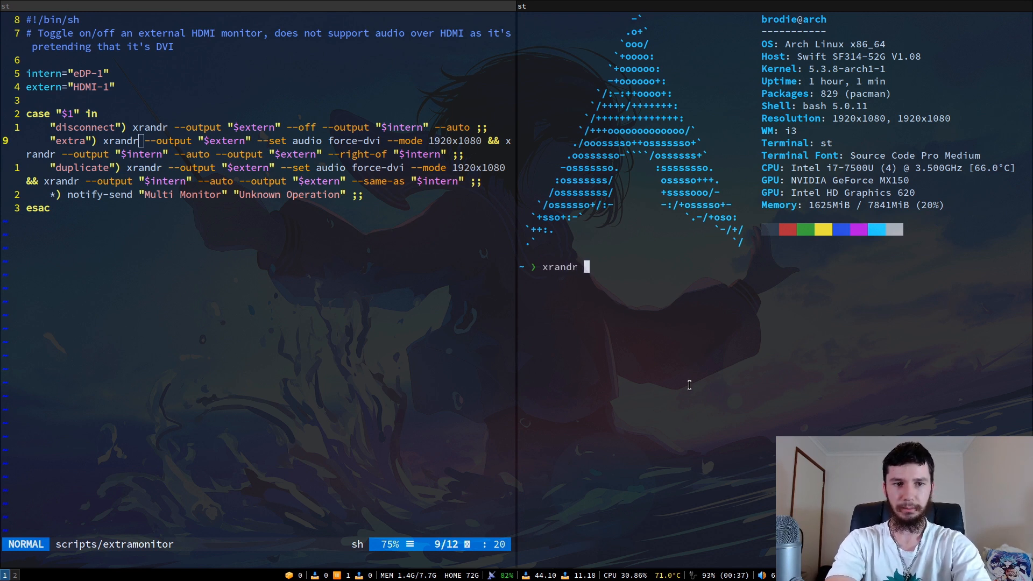
pyautogui.write('--output')
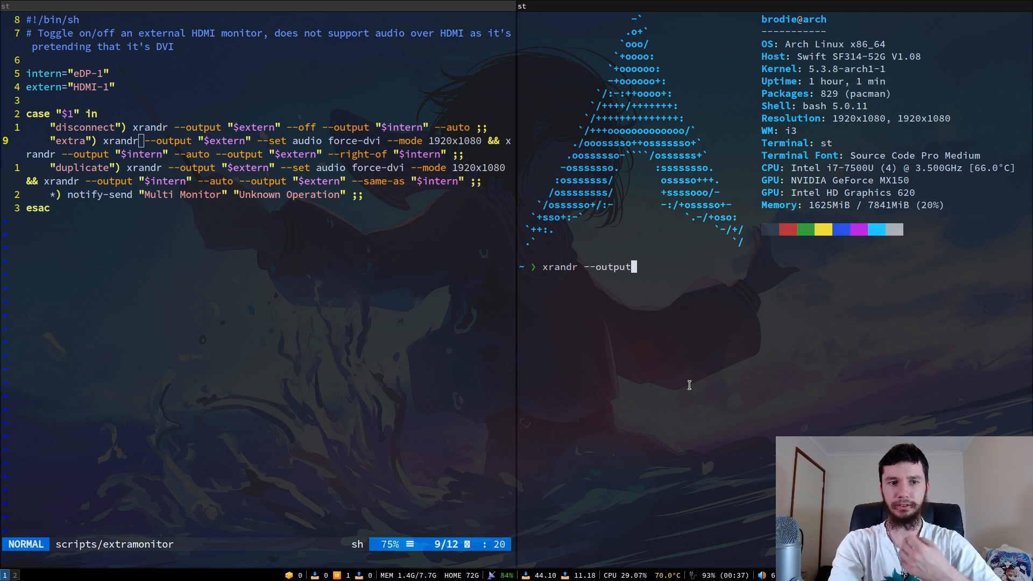
pyautogui.write('"')
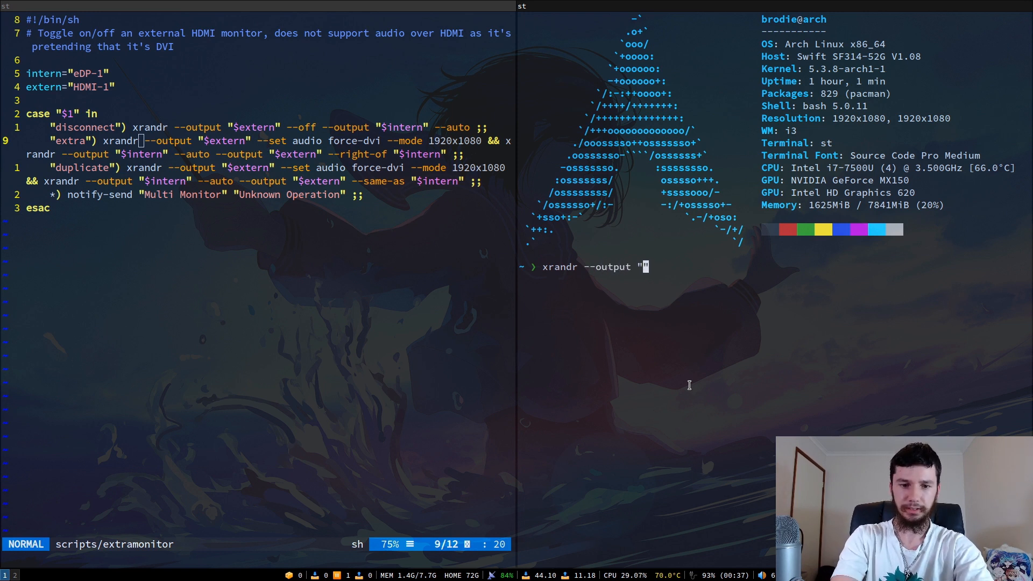
pyautogui.write('eDp-1')
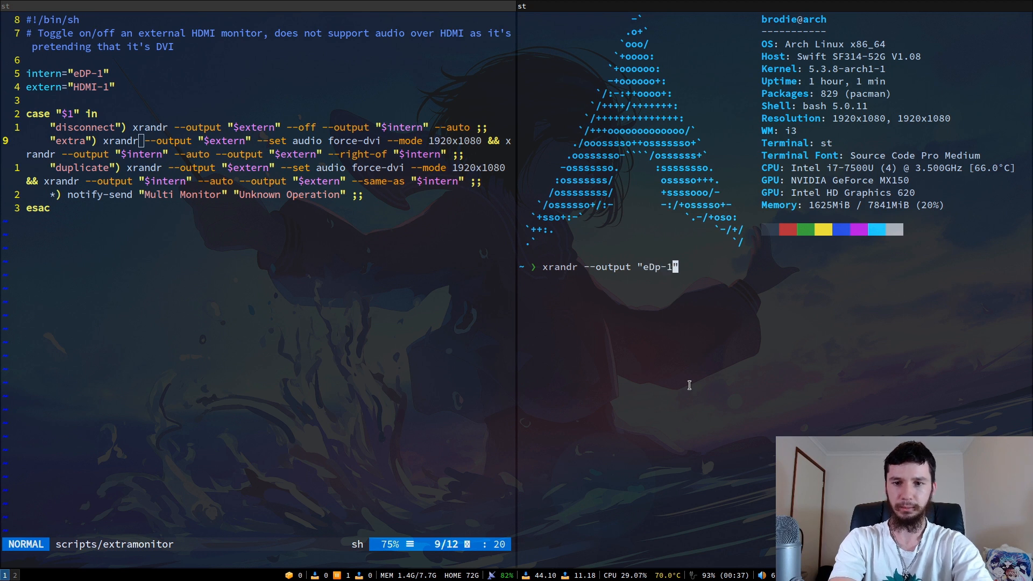
pyautogui.press('BackSpace')
pyautogui.write('P')
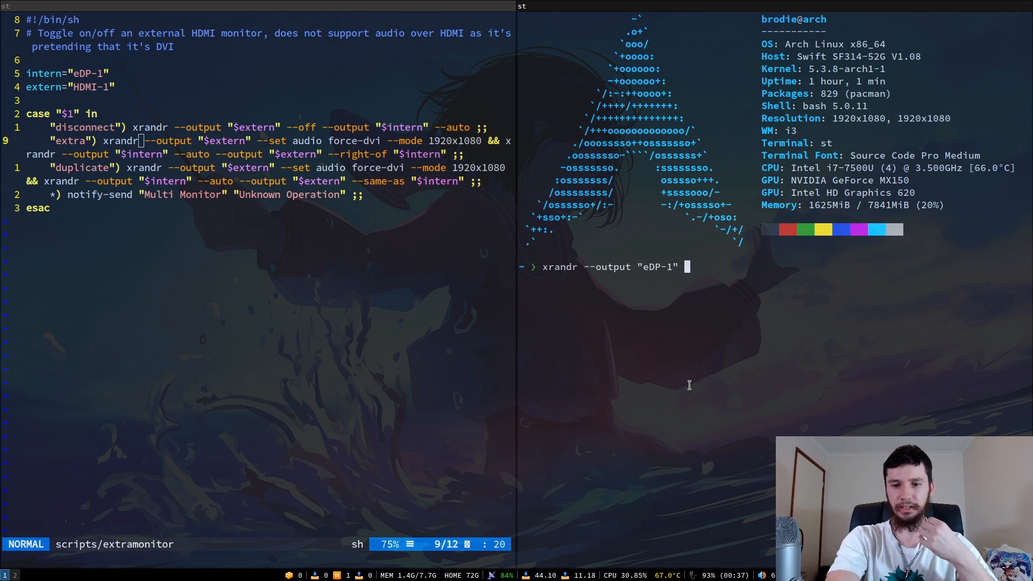
pyautogui.write('--auto')
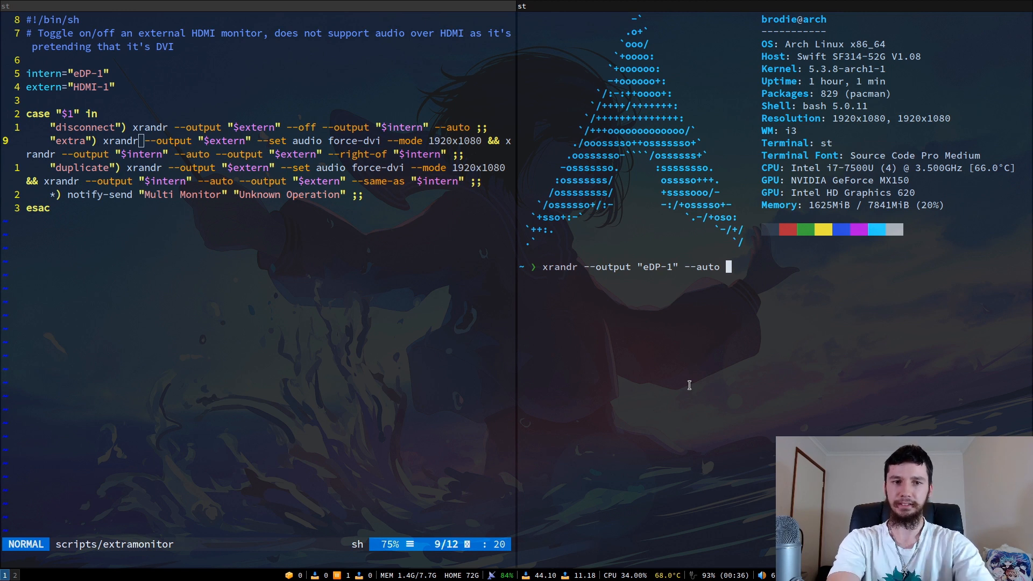
# - Extend the command with --output "HDMI-1" --same-as "eDP-1" to mirror the laptop screen
pyautogui.write('--output')
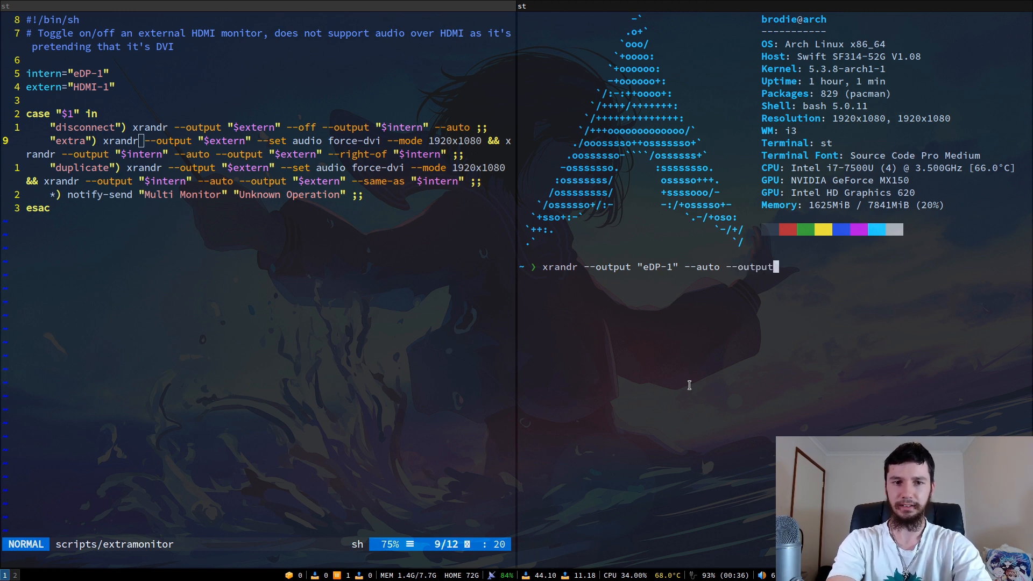
pyautogui.write('"H')
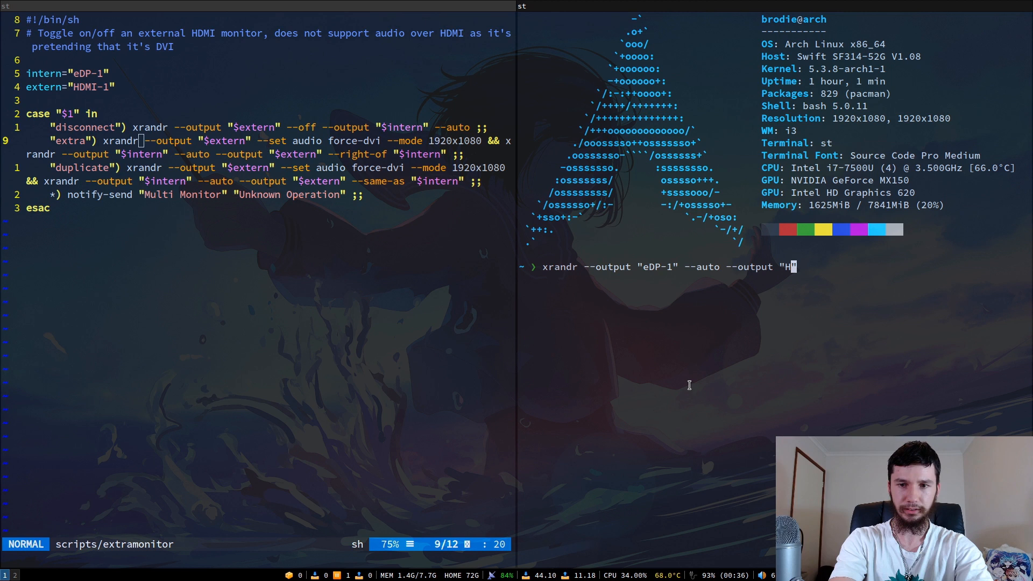
pyautogui.write('DMI-1')
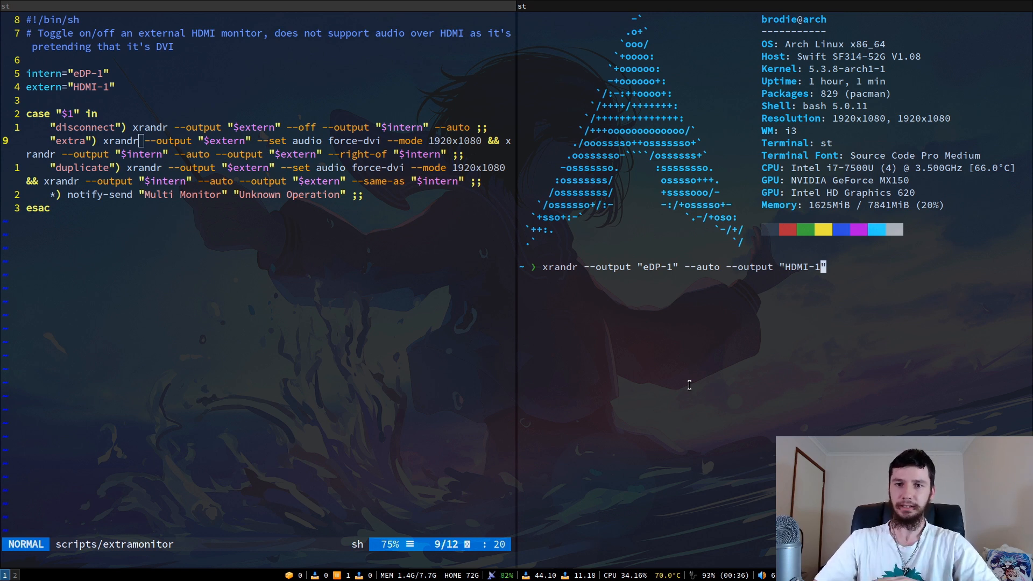
pyautogui.write('--')
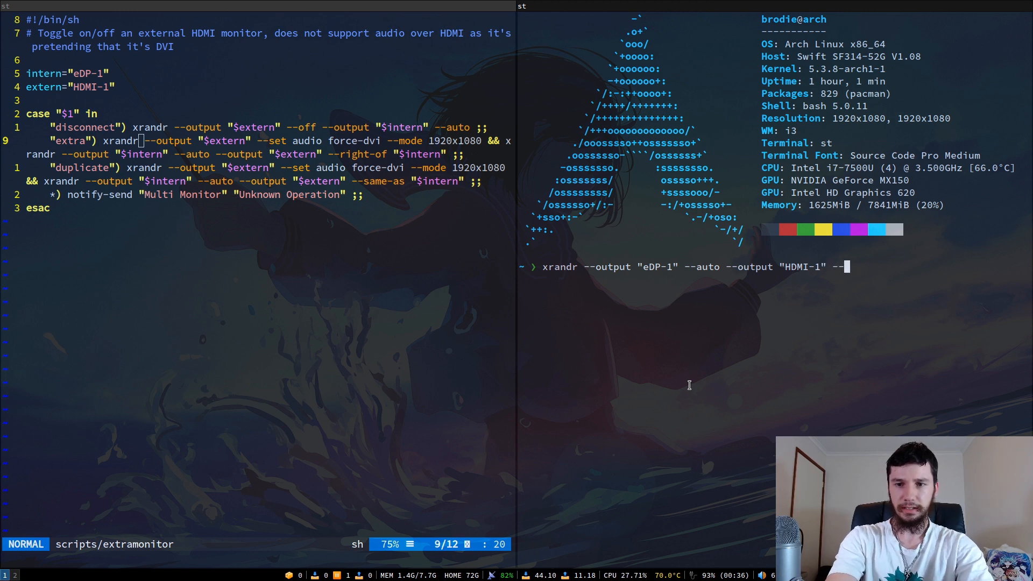
pyautogui.write('same-as')
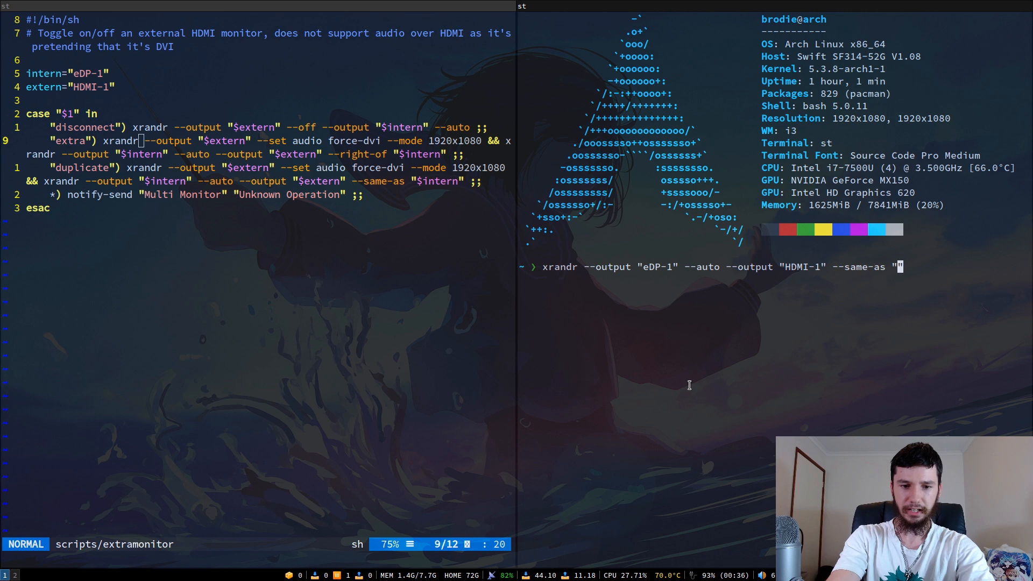
pyautogui.write('e')
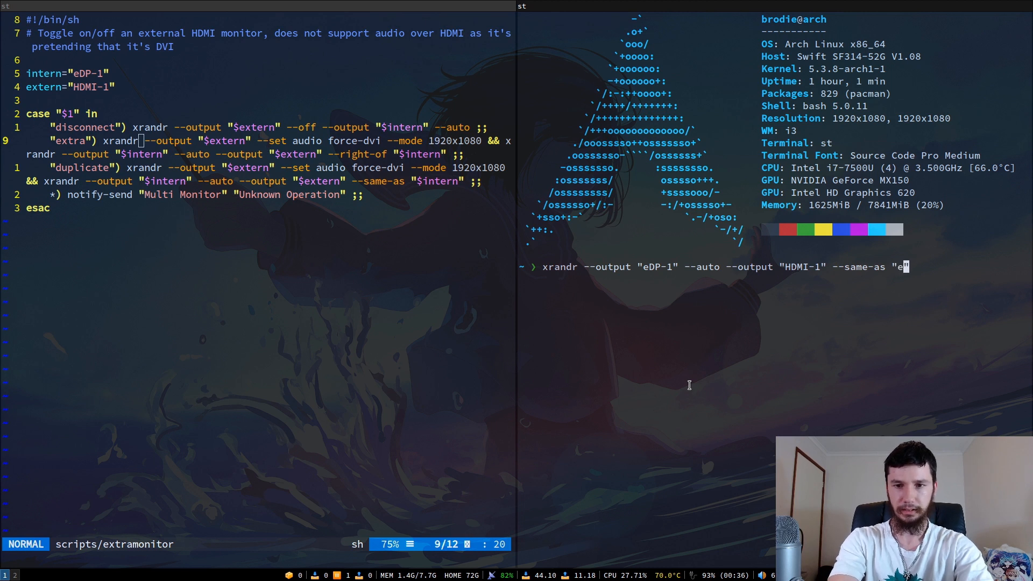
pyautogui.write('Dp')
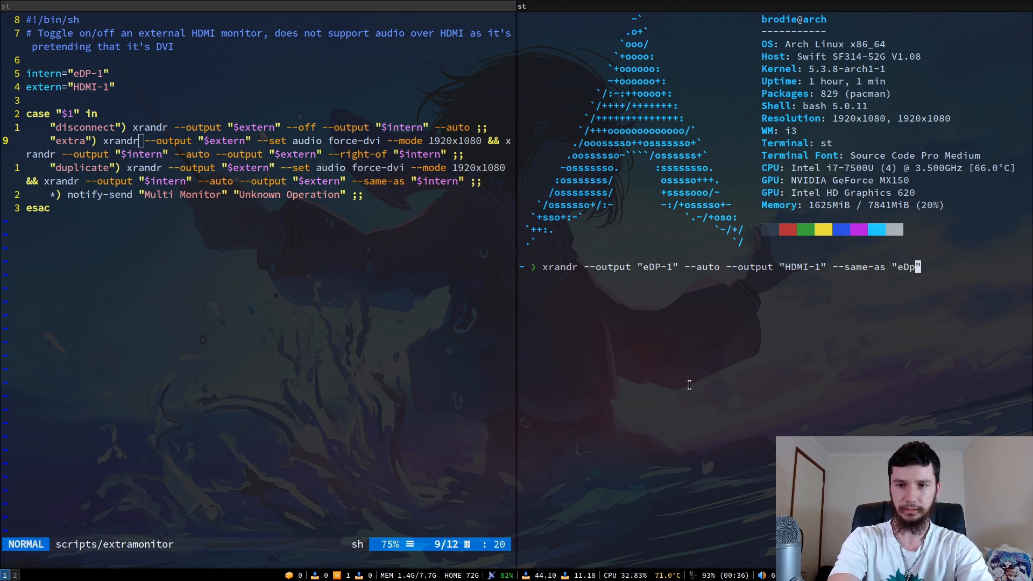
pyautogui.write('1')
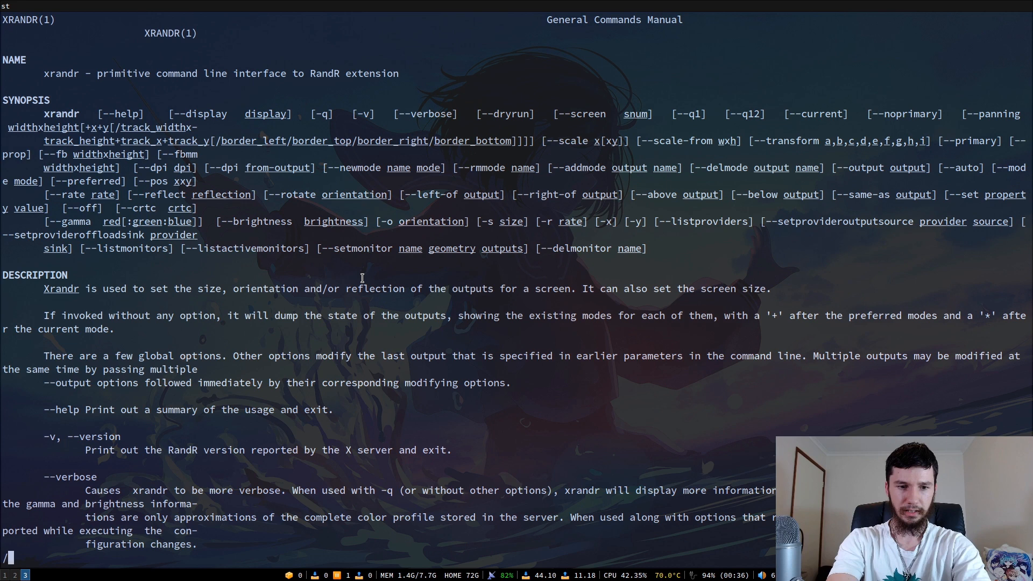
# - Search the xrandr manual for same-as among the --left-of/--right-of positioning options
pyautogui.write('same-a')
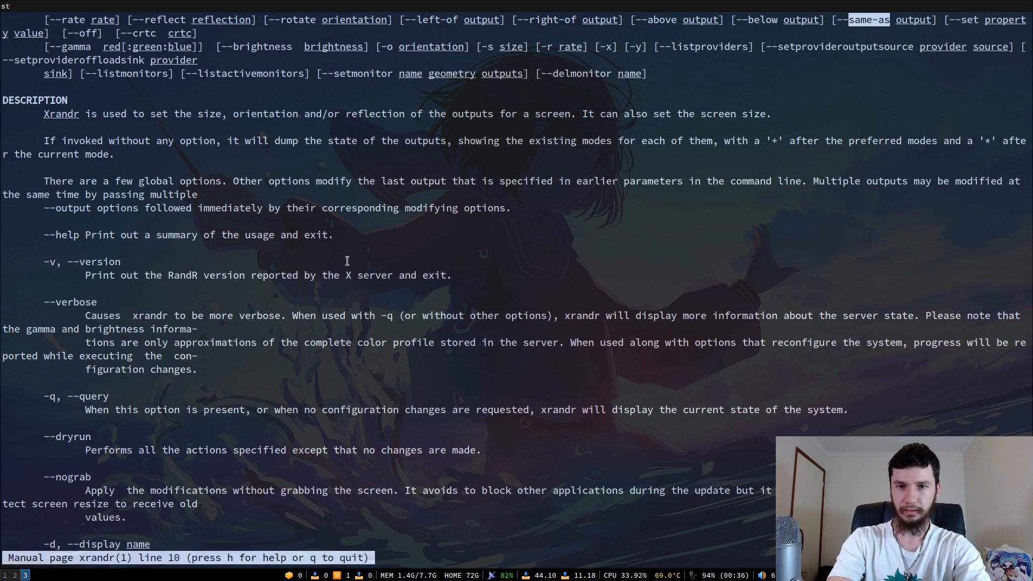
pyautogui.scroll(-3)
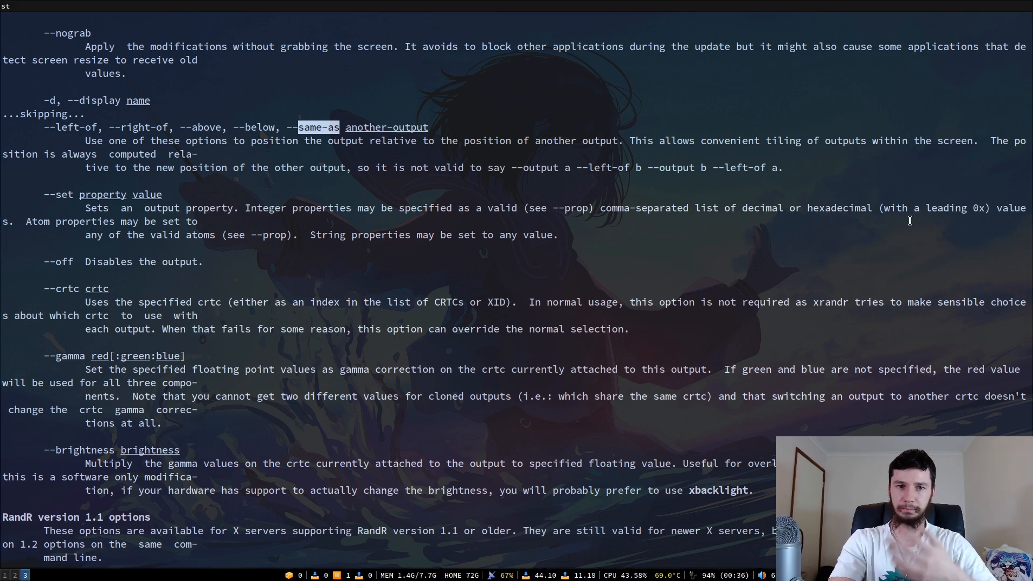
pyautogui.moveTo(881, 264)
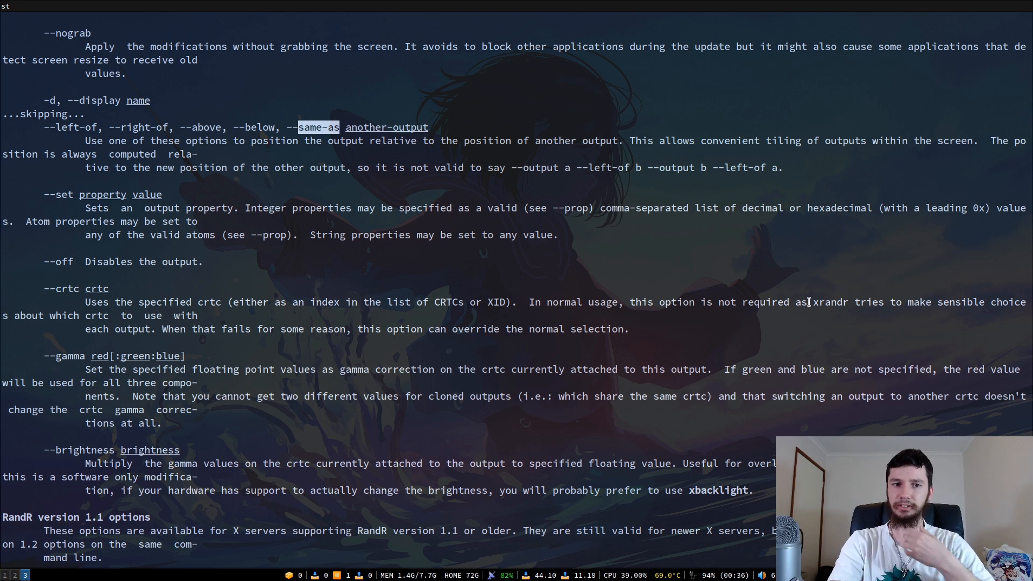
pyautogui.moveTo(555, 304)
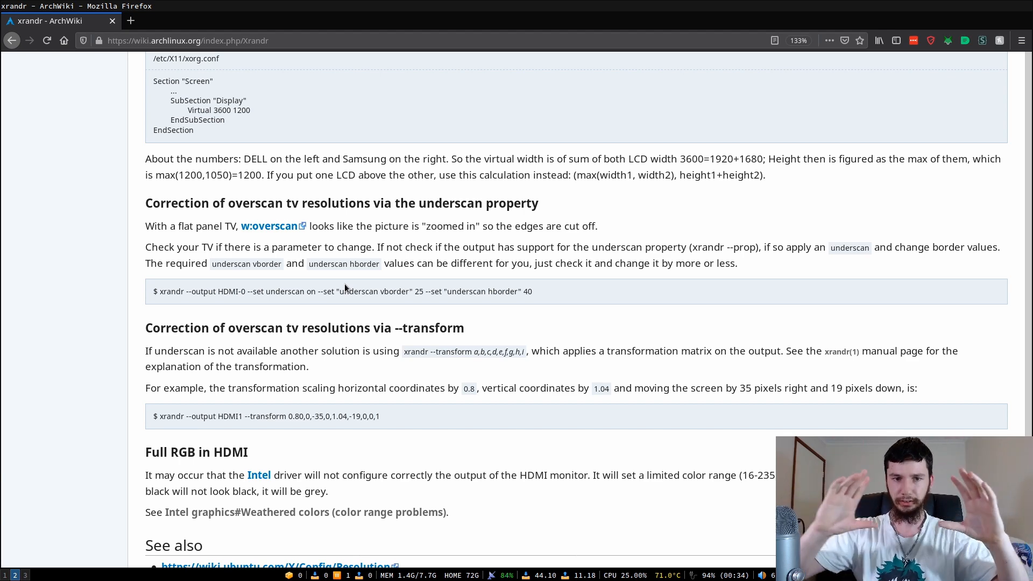
pyautogui.moveTo(388, 236)
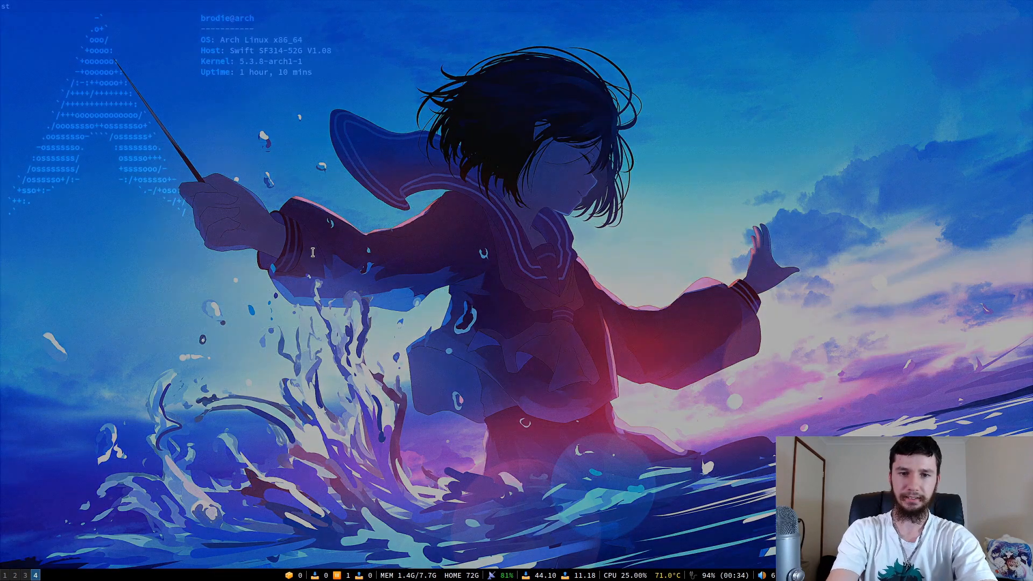
# - Run xrandr --properties to query the outputs' properties
pyautogui.write('xrand')
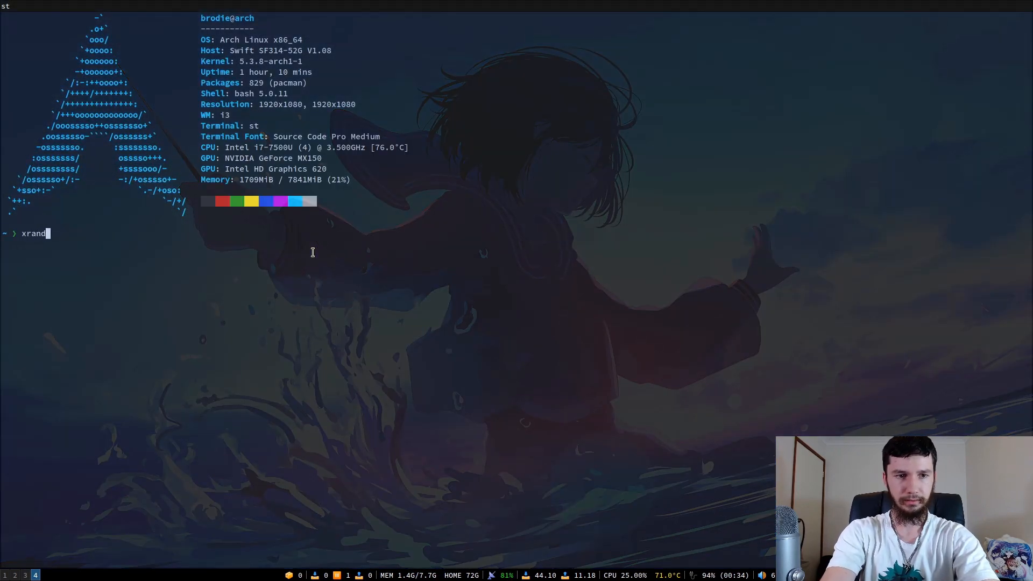
pyautogui.write('--proper')
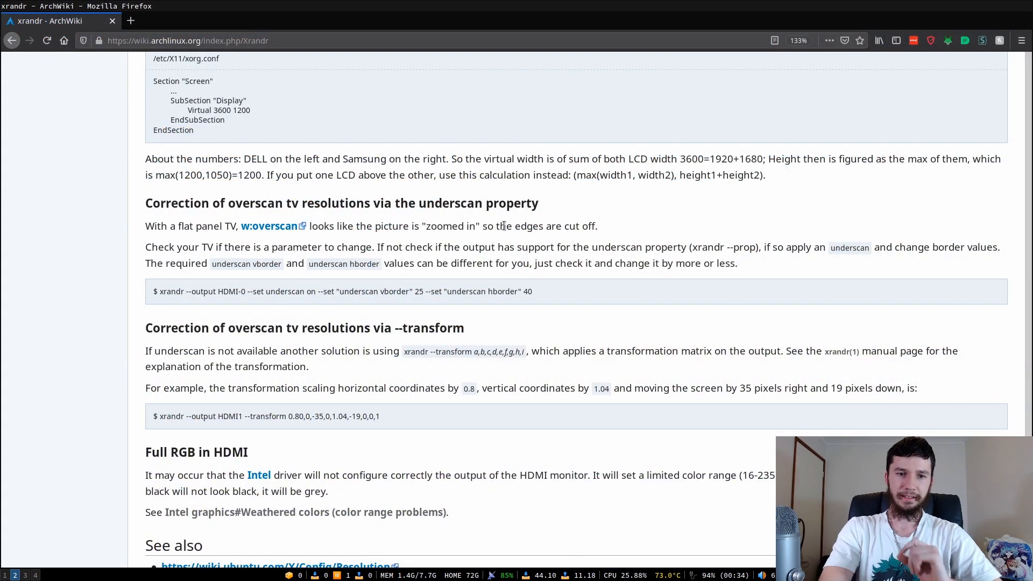
# - Scroll the ArchWiki xrandr page to the --transform overscan example and select a word in it
pyautogui.scroll(-3)
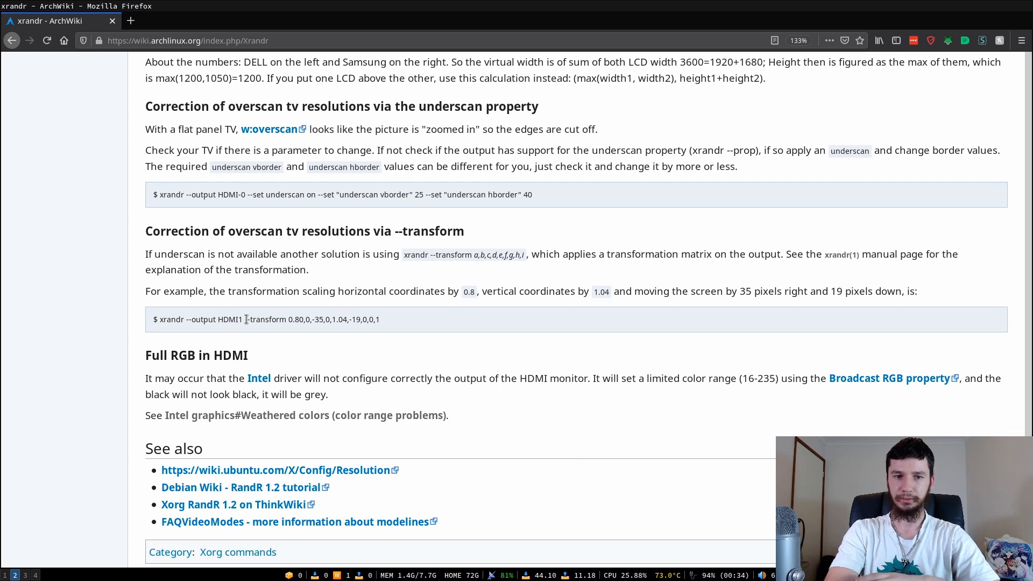
pyautogui.doubleClick(233, 320)
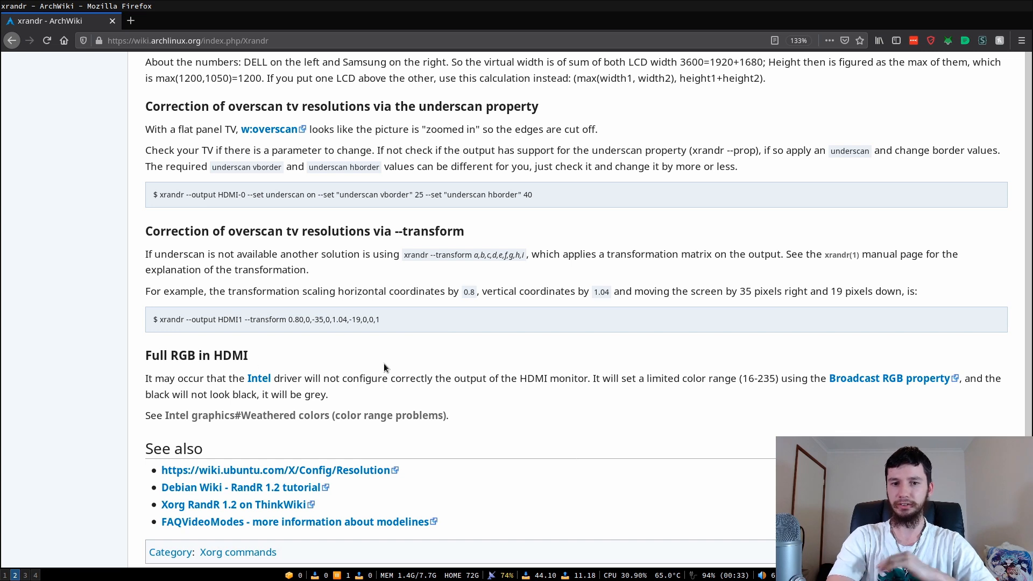
pyautogui.moveTo(395, 359)
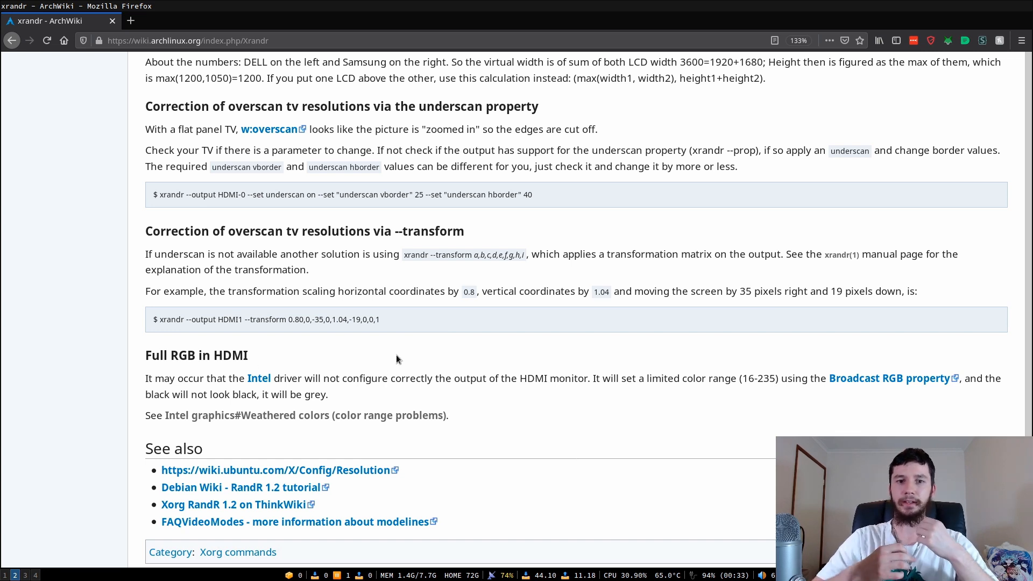
pyautogui.moveTo(482, 374)
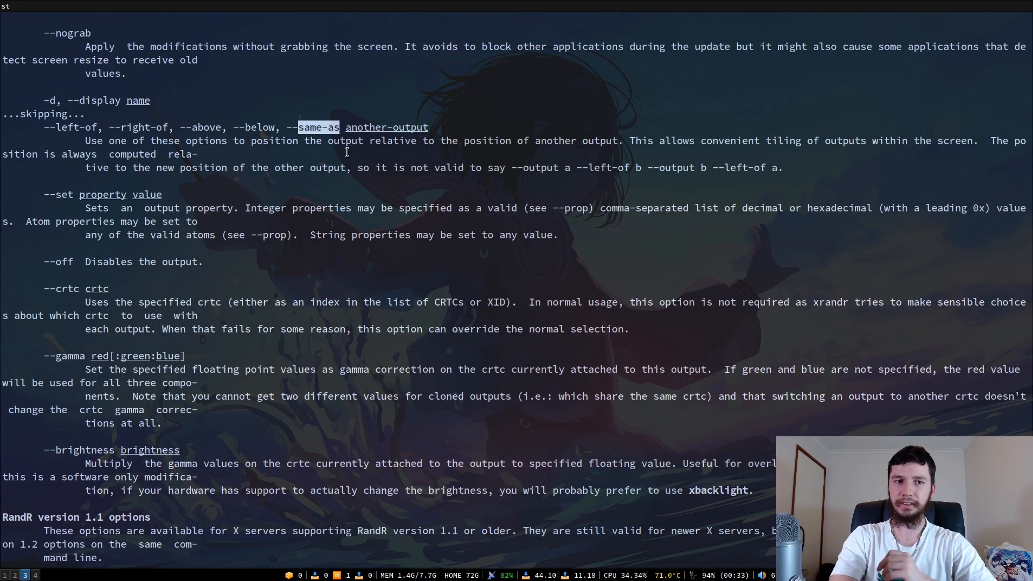
# - Search the xrandr manual for rotat to find the output rotation option
pyautogui.scroll(-3)
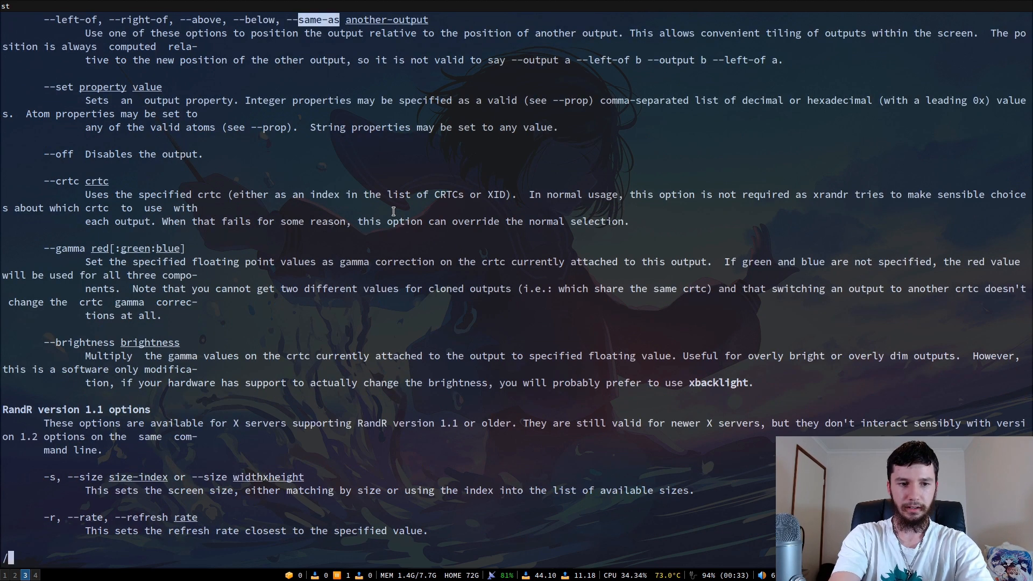
pyautogui.write('rotat')
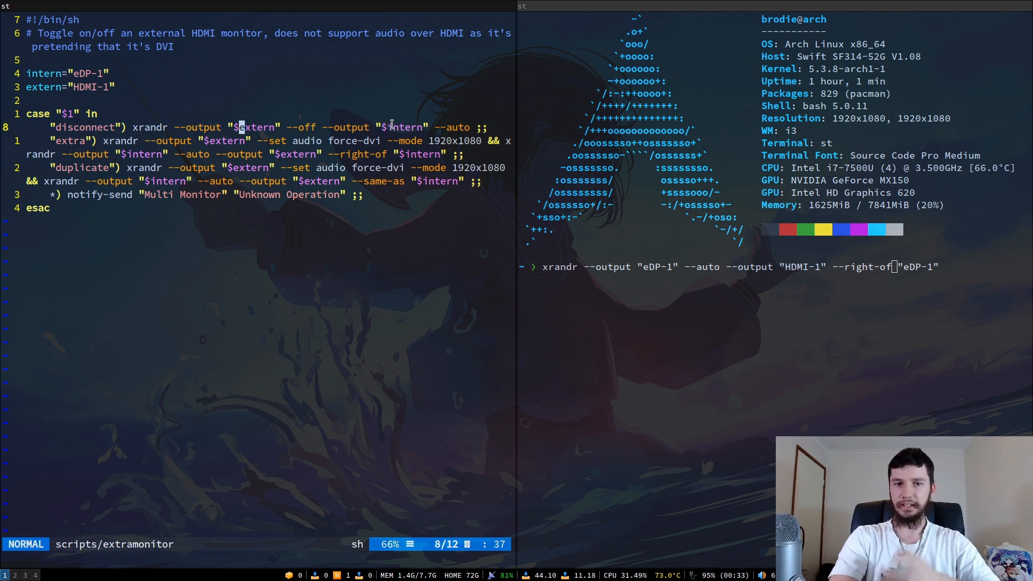
pyautogui.moveTo(450, 127)
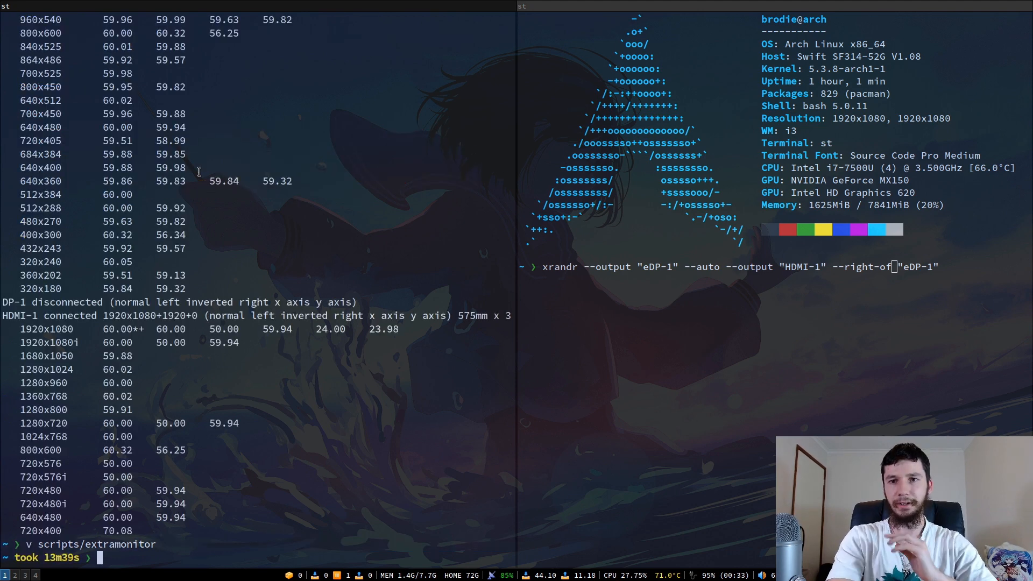
# - Start typing v scripts/ at the prompt to open the multimonitor script
pyautogui.write('v scripts/mult')
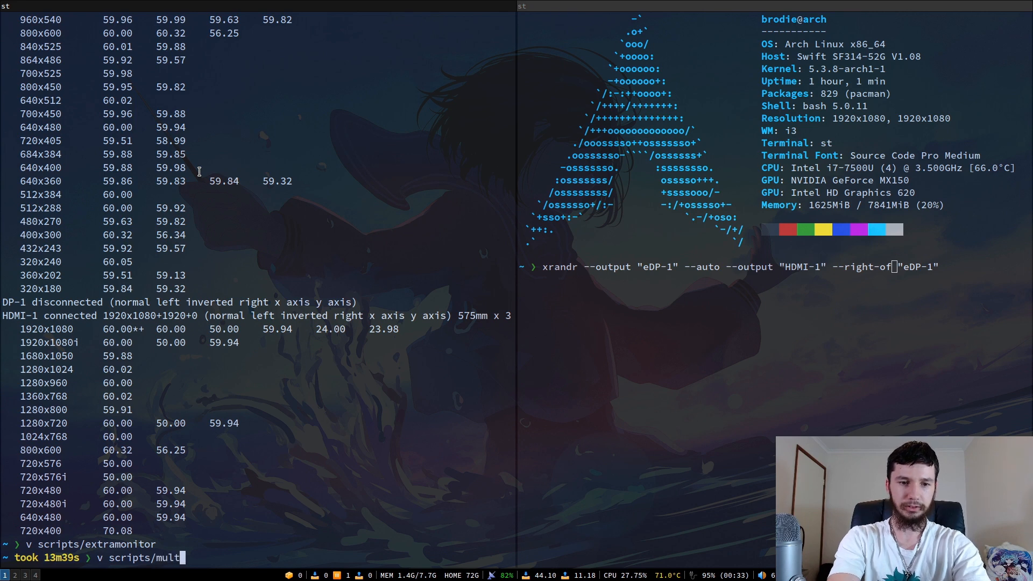
# - Open scripts/multimonitor in Vim and run it to show the dmenu disconnect/extra/duplicate prompt
pyautogui.press('Return')
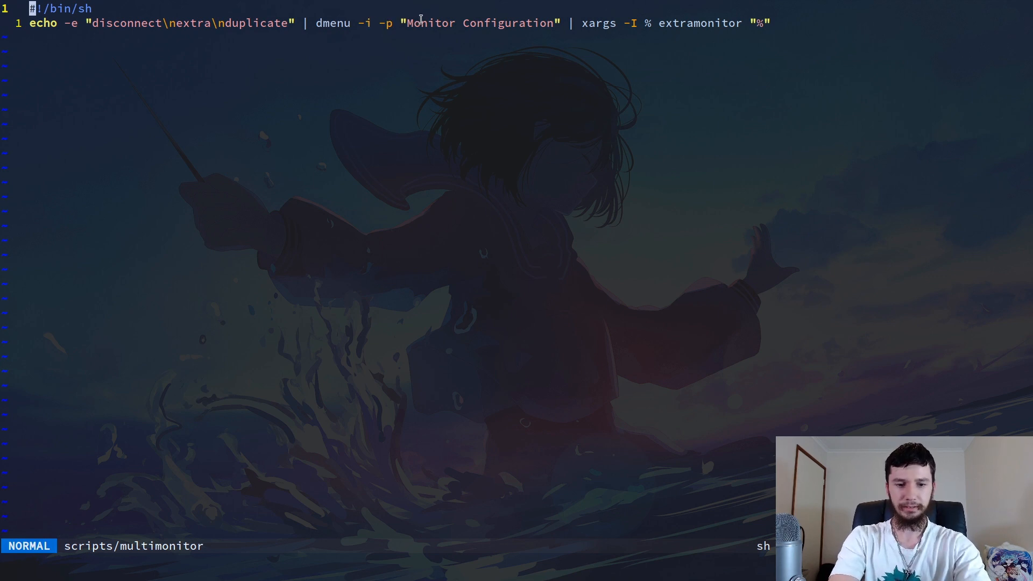
pyautogui.press('Return')
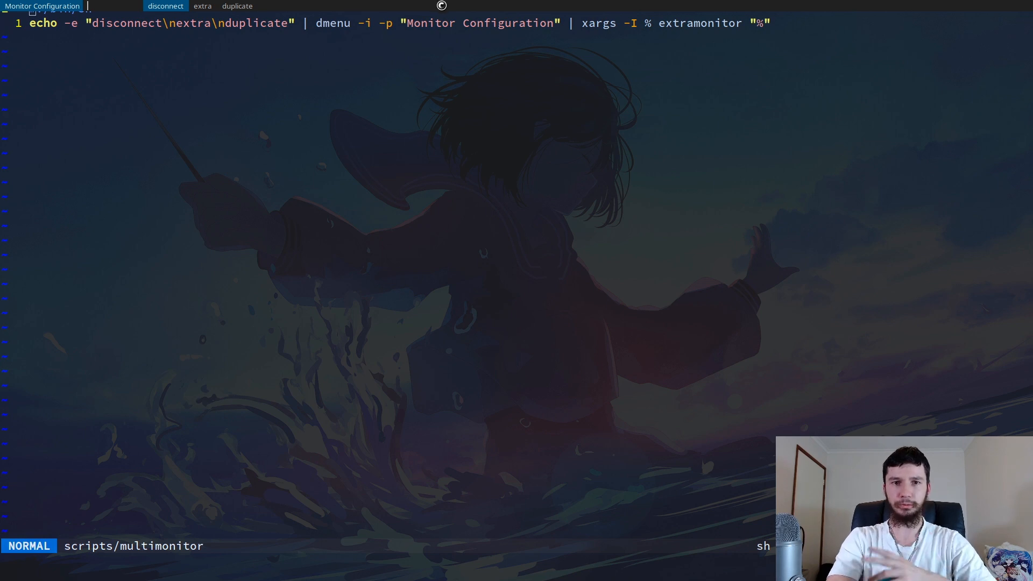